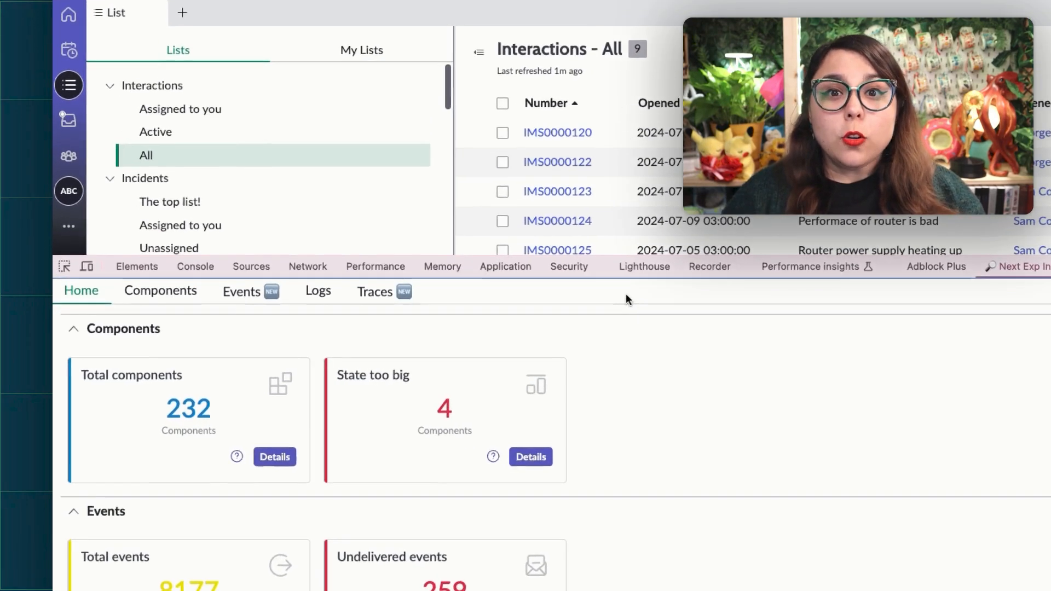
Step: List the four State too big components and inspect the flagged now-record-list component
scroll(down, 3)
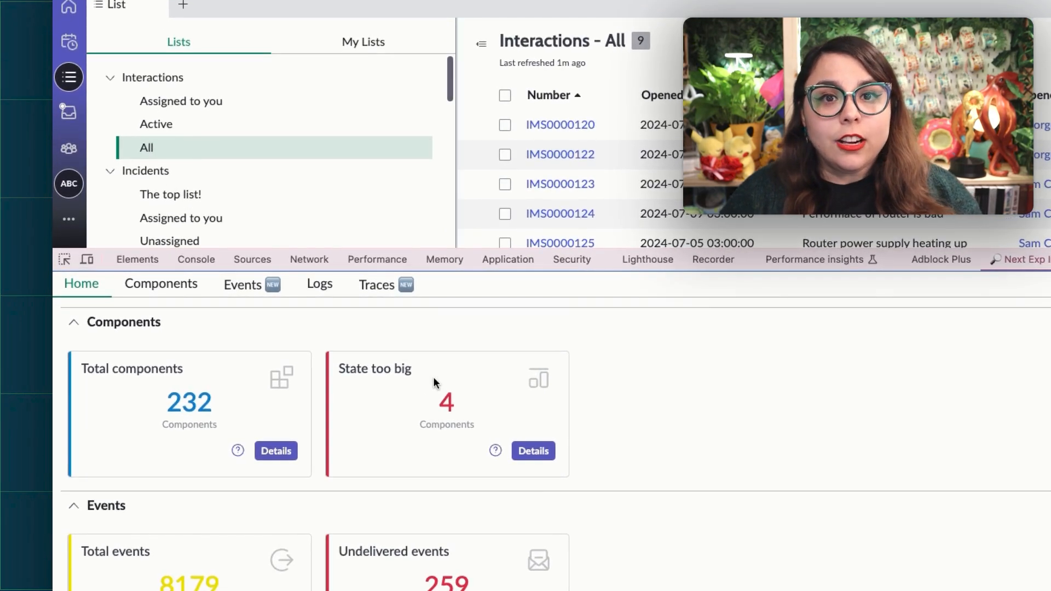
mouse_move(469, 415)
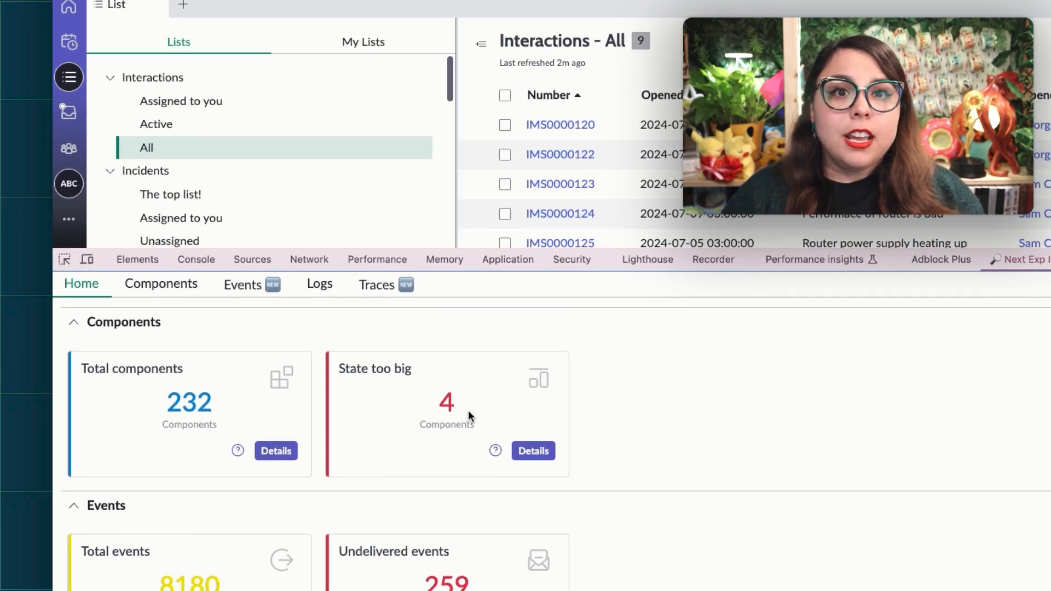
click(495, 451)
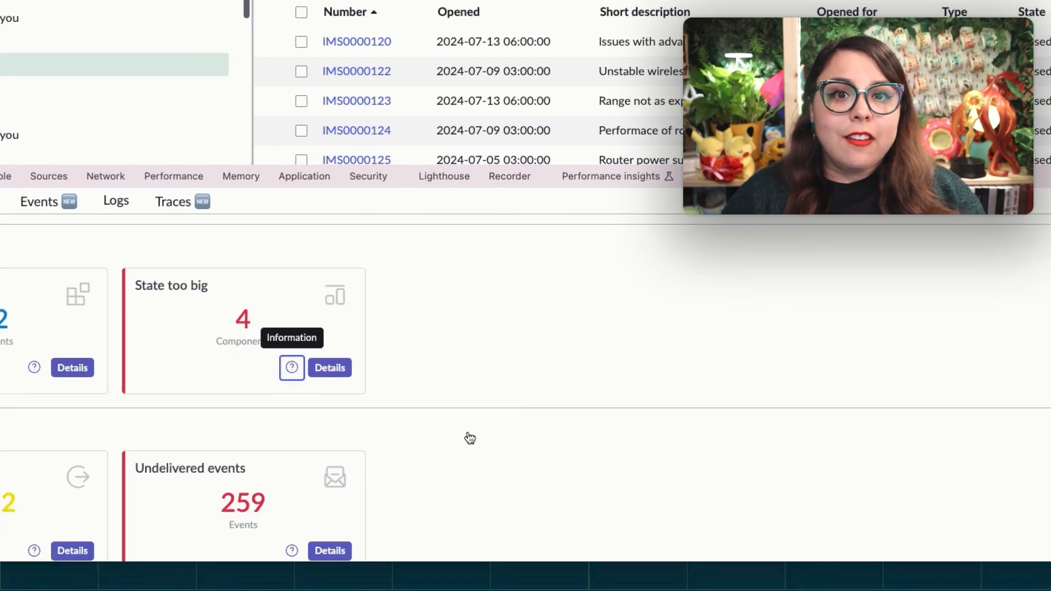
click(329, 367)
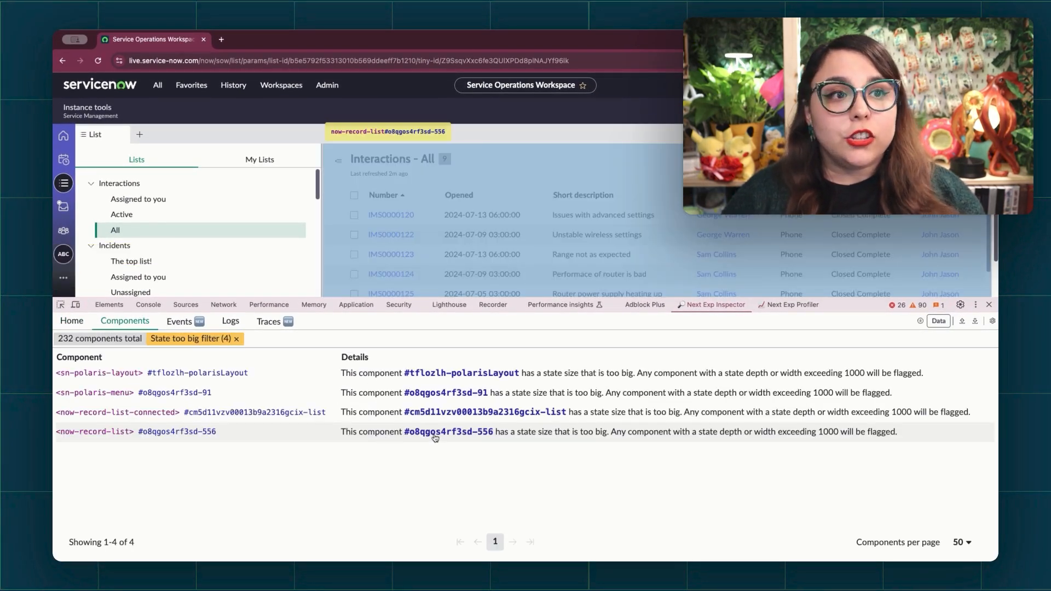
click(71, 320)
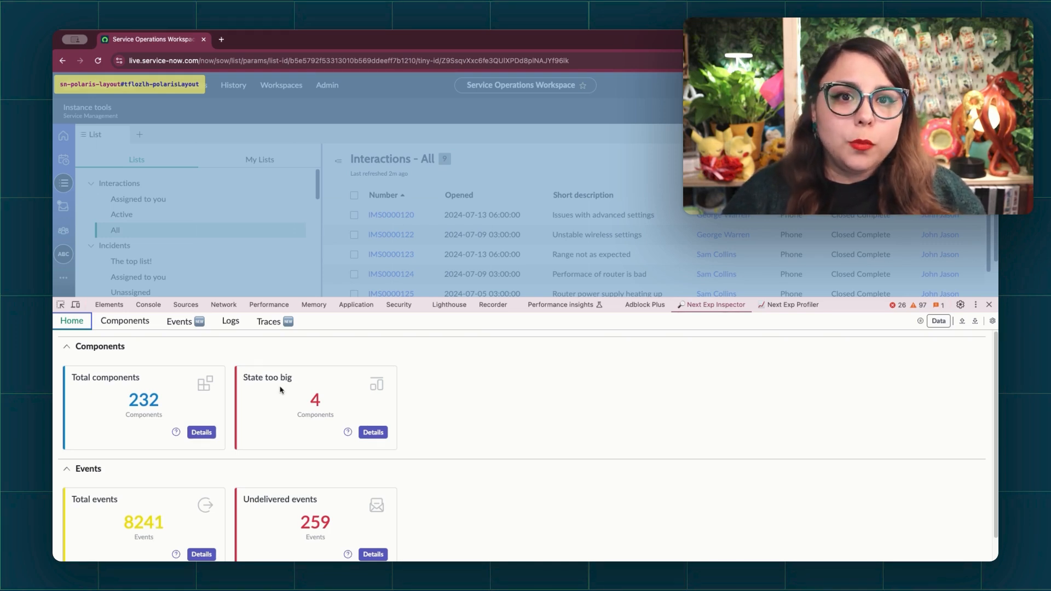
mouse_move(347, 392)
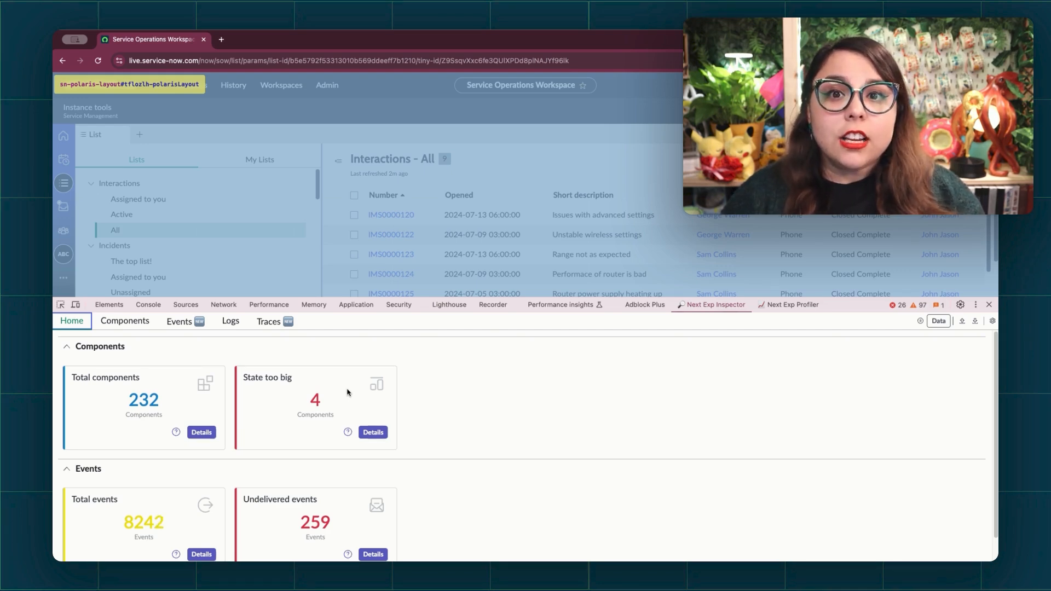
click(347, 432)
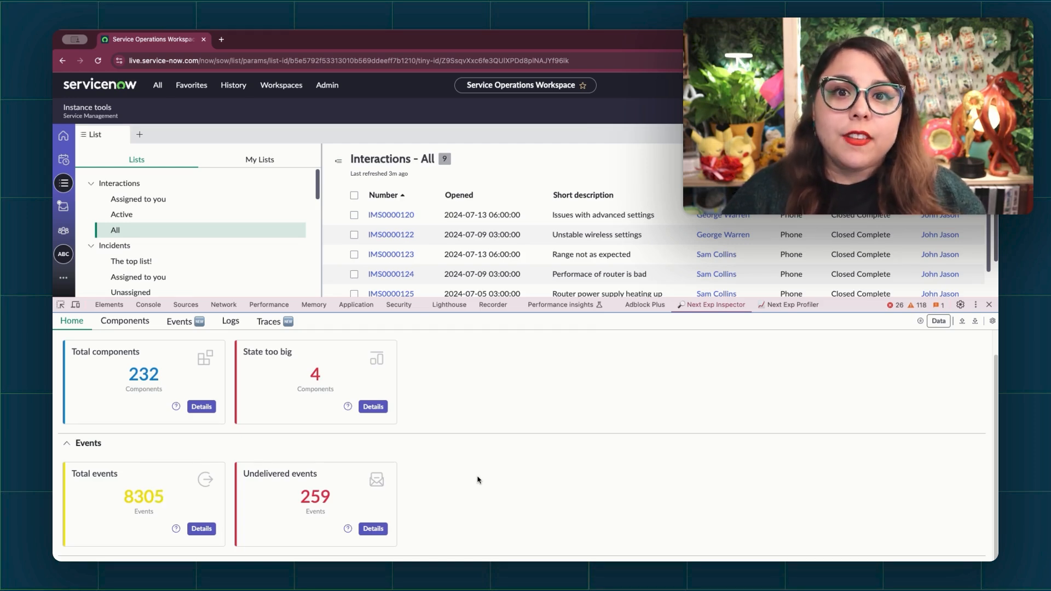
mouse_move(469, 480)
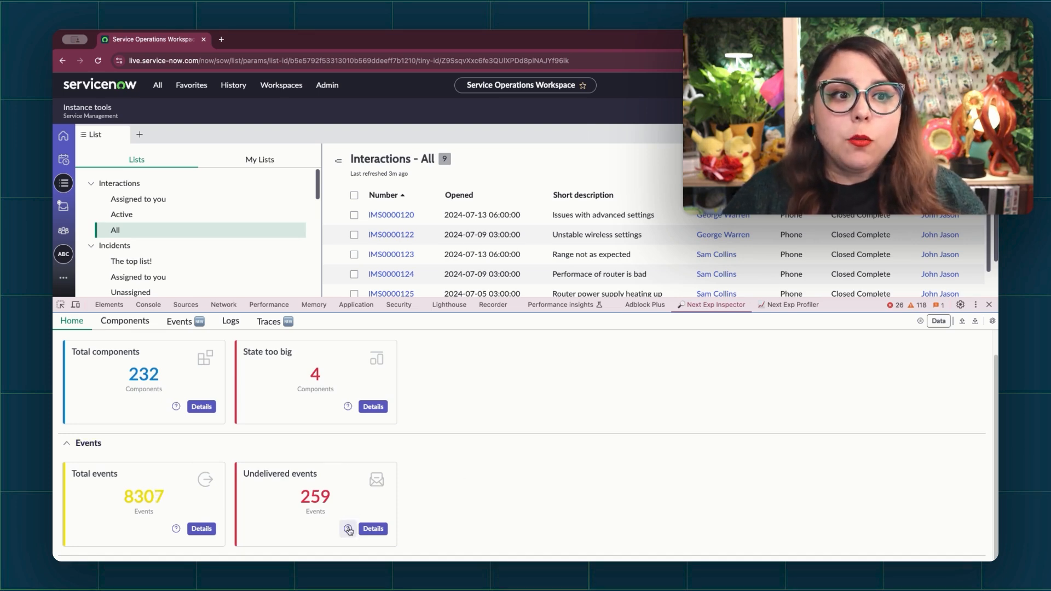
mouse_move(348, 530)
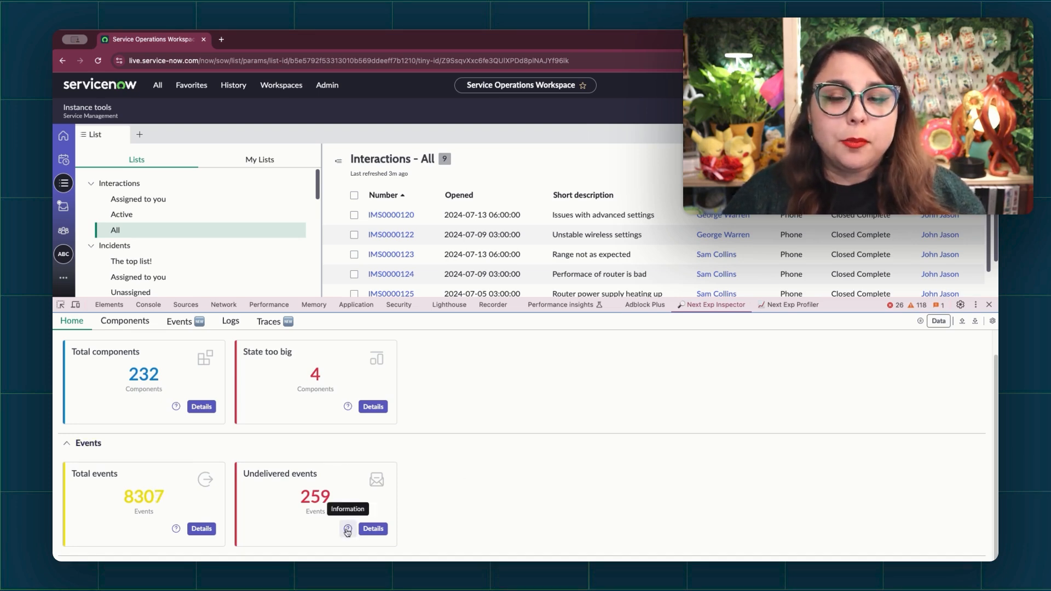
click(347, 529)
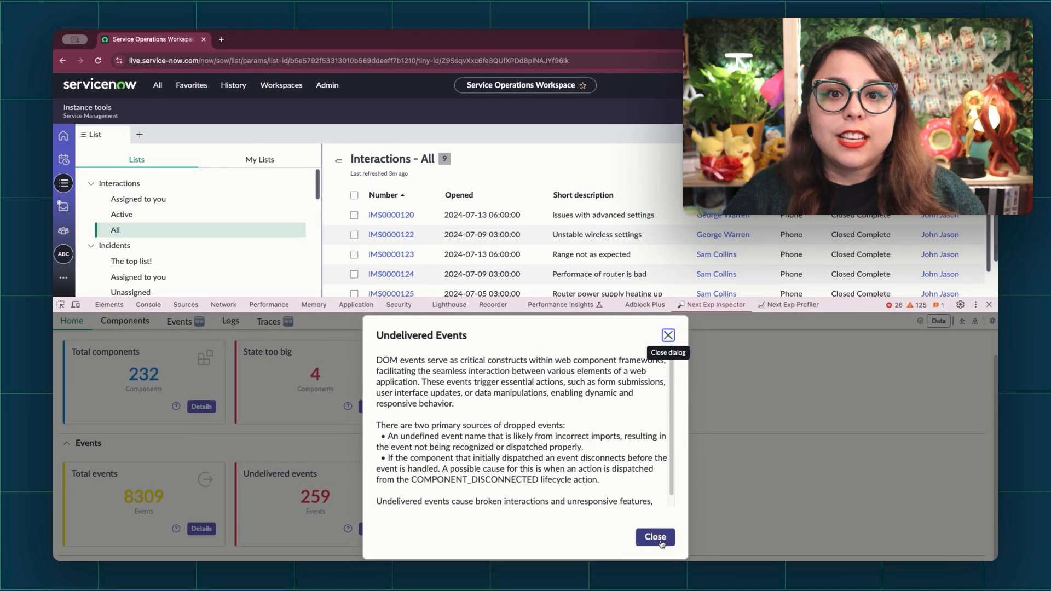
click(654, 537)
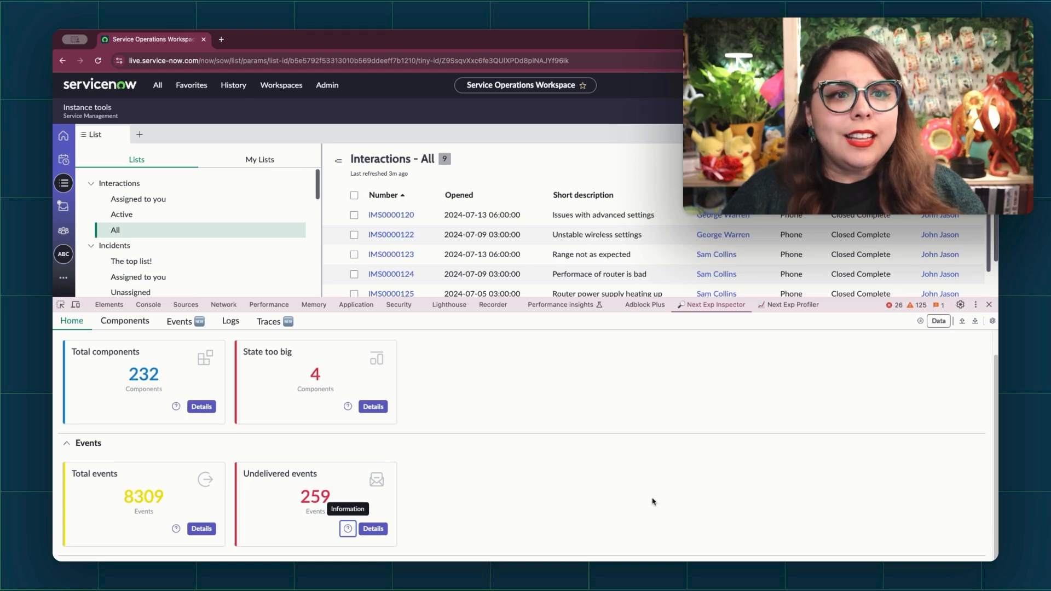
mouse_move(513, 403)
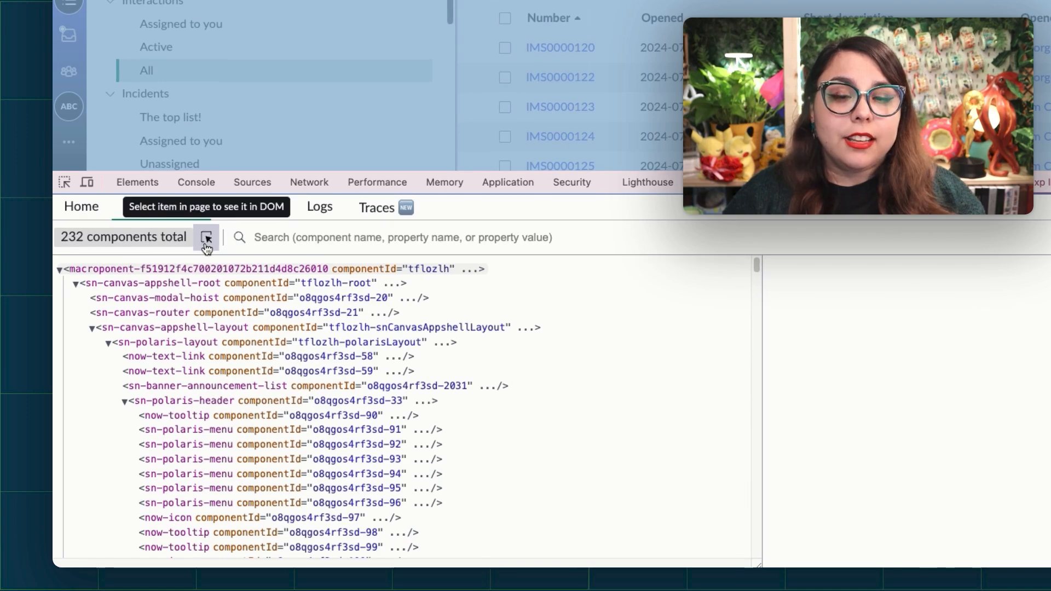
mouse_move(353, 244)
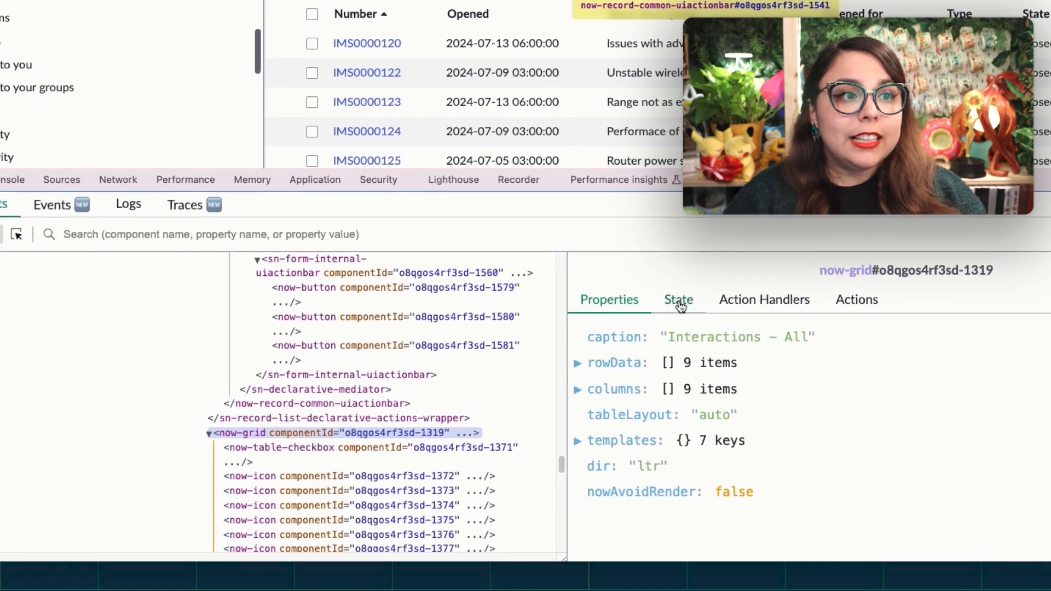
Step: Review the now-grid component's State, Action Handlers and Actions tabs
click(608, 299)
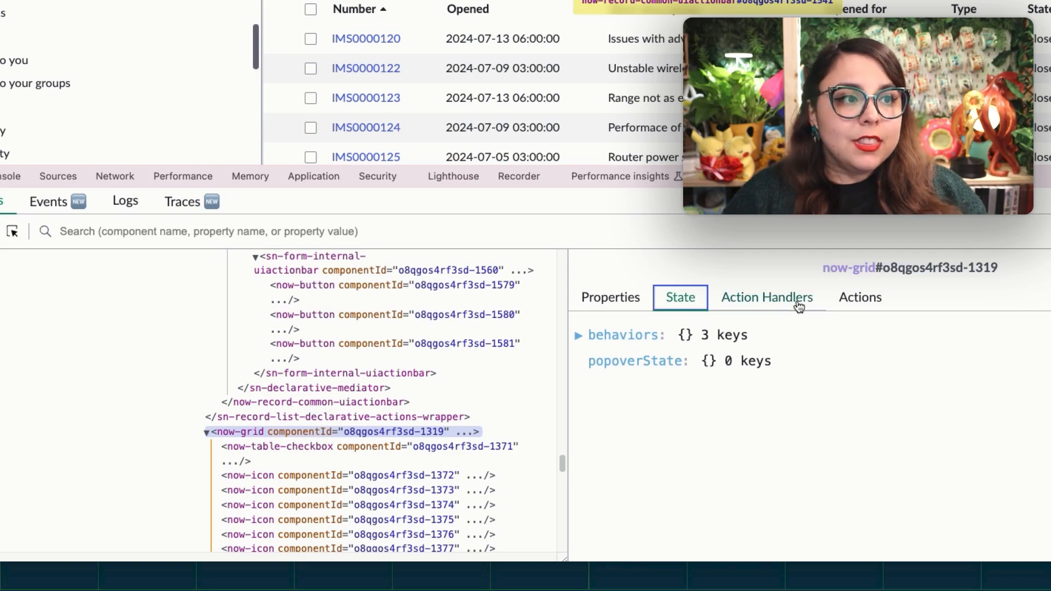
click(766, 297)
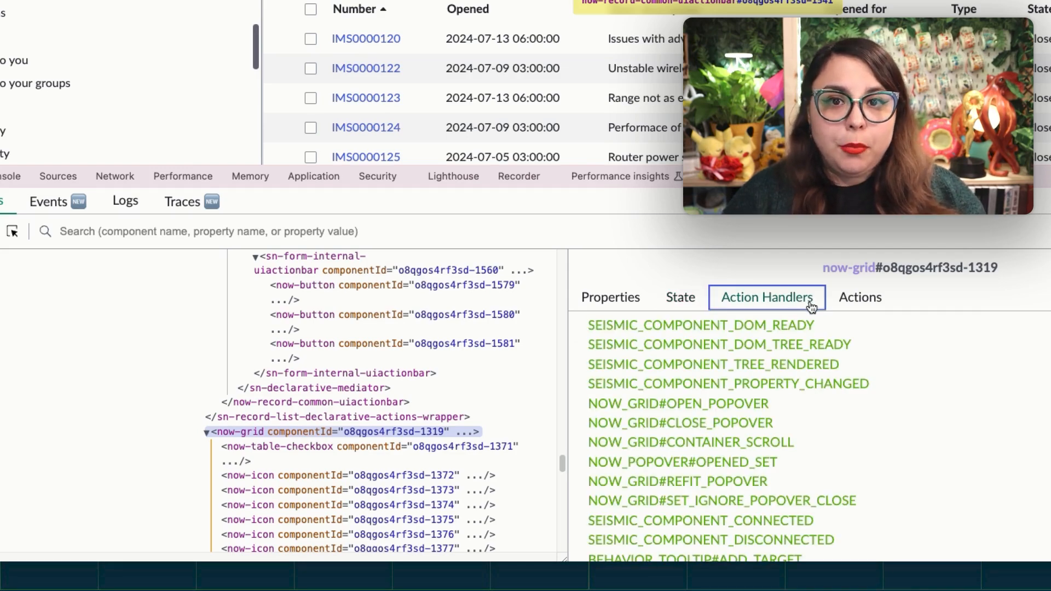
click(859, 296)
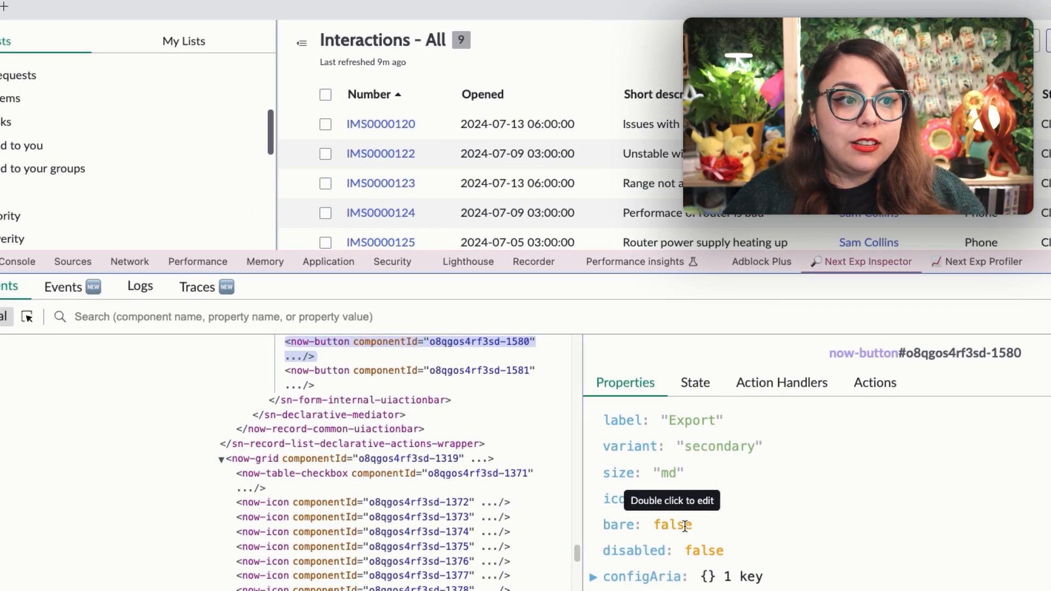
Step: Open the bare property editor, expand the button's behaviors state, and view its action handlers
double_click(684, 525)
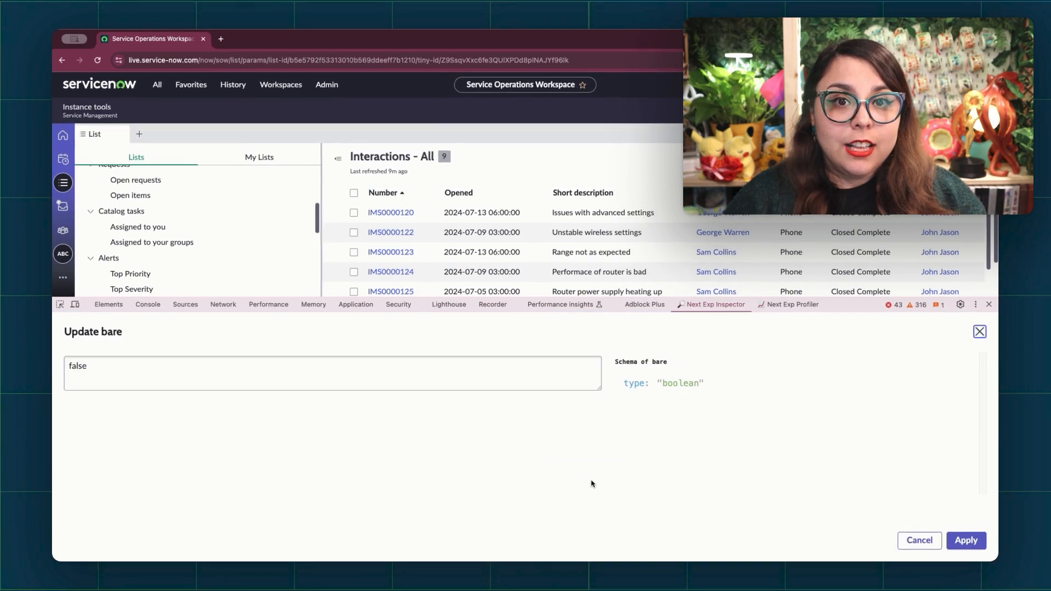
mouse_move(712, 466)
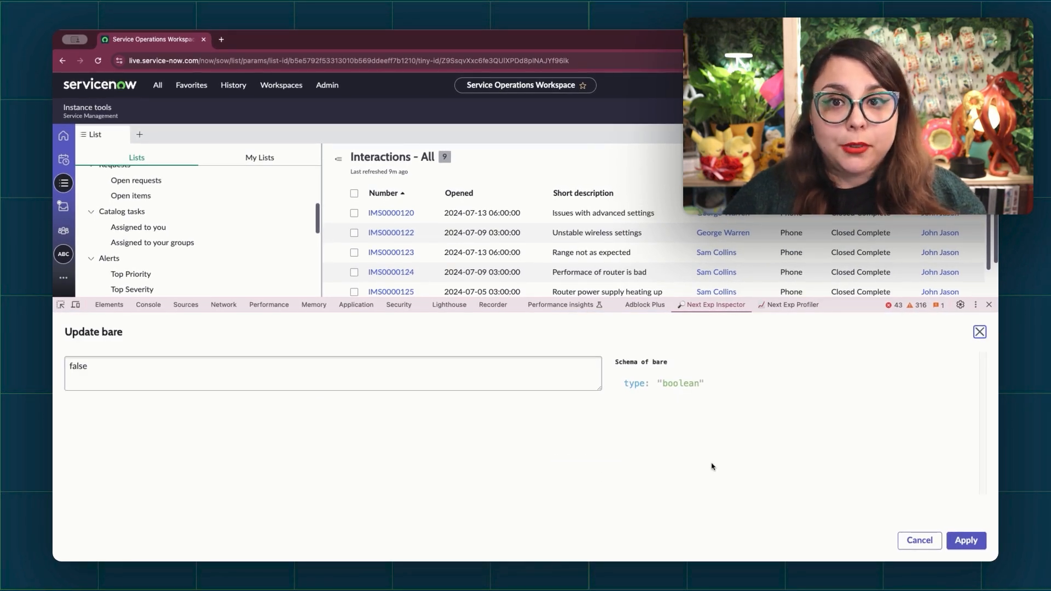
mouse_move(807, 438)
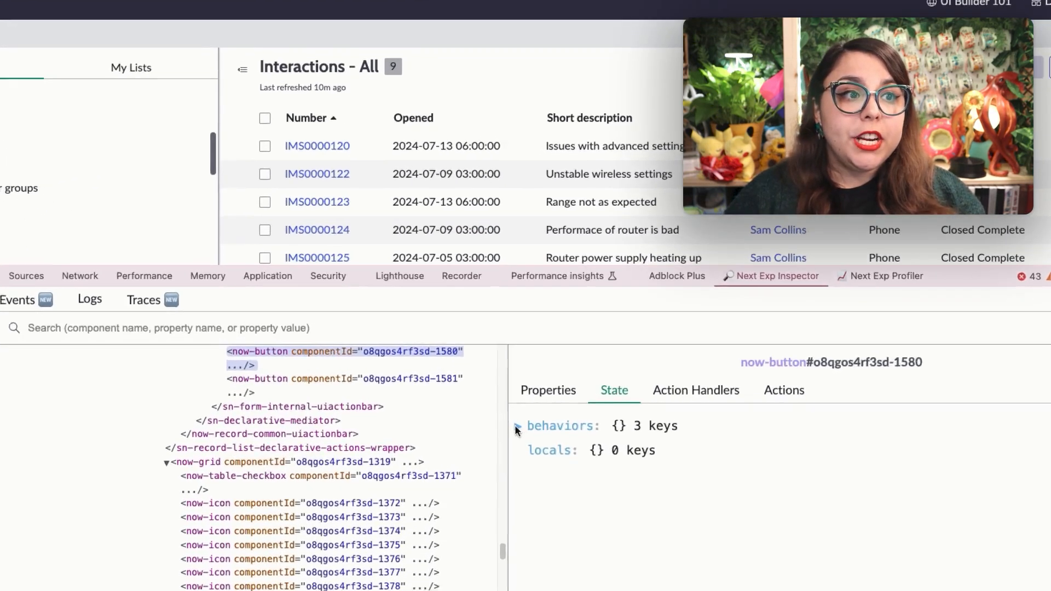
click(516, 429)
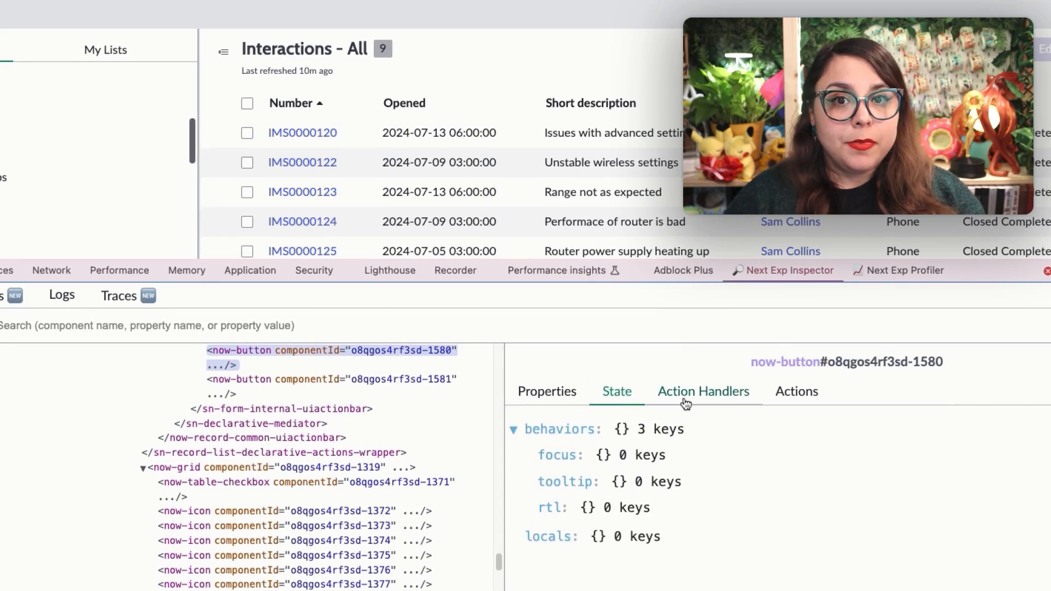
click(702, 391)
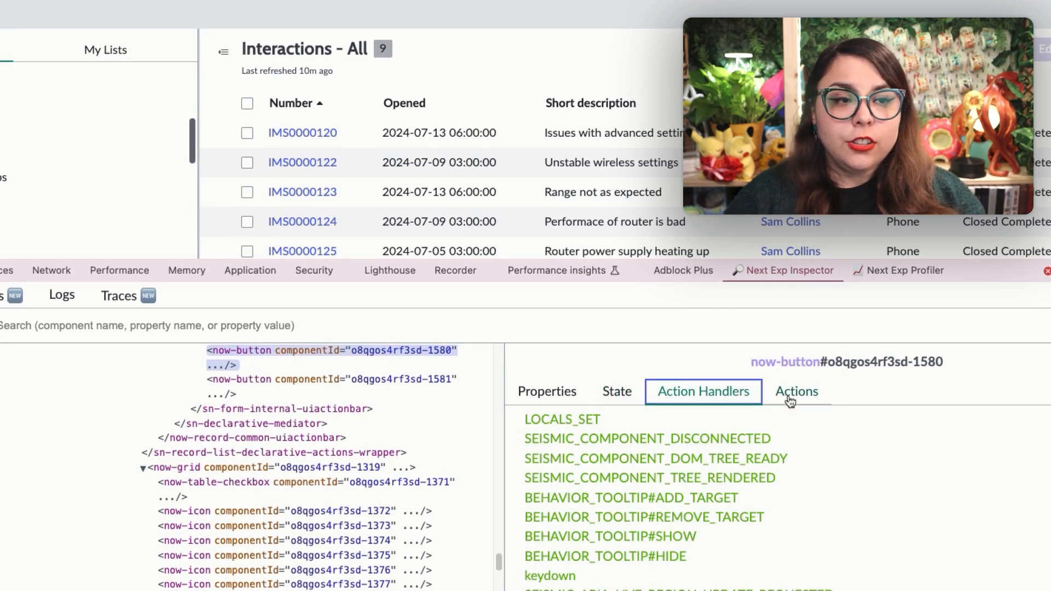
Step: View the now-button's recorded actions with payload, meta and actionData details
click(795, 391)
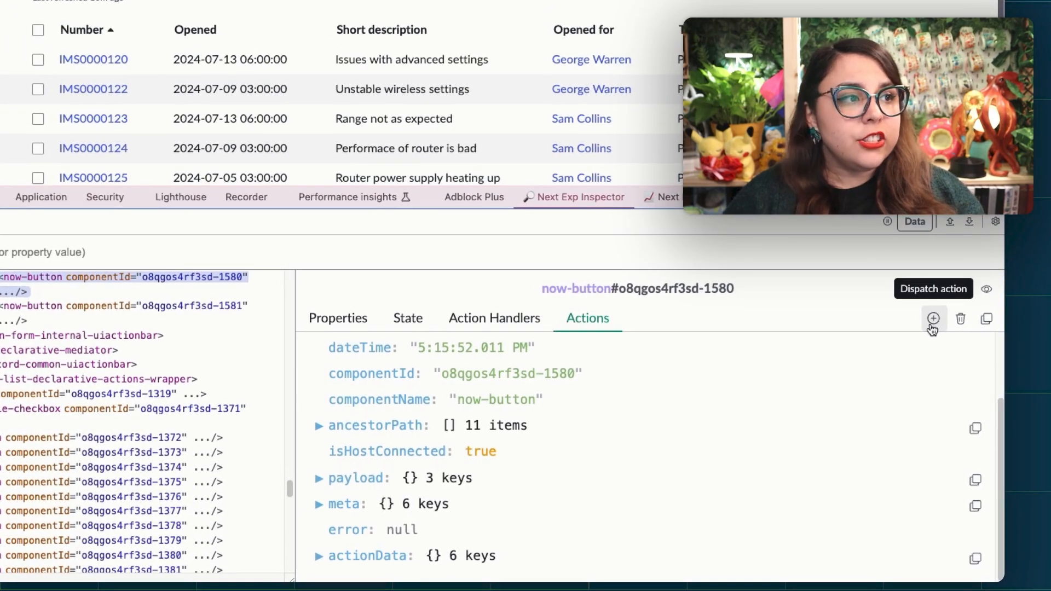
click(932, 319)
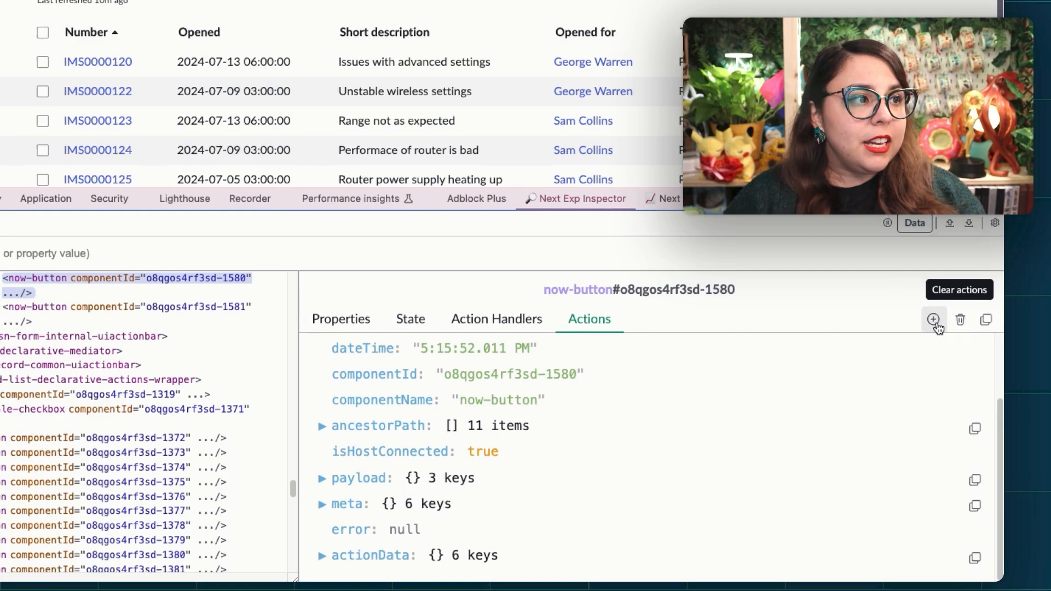
click(932, 320)
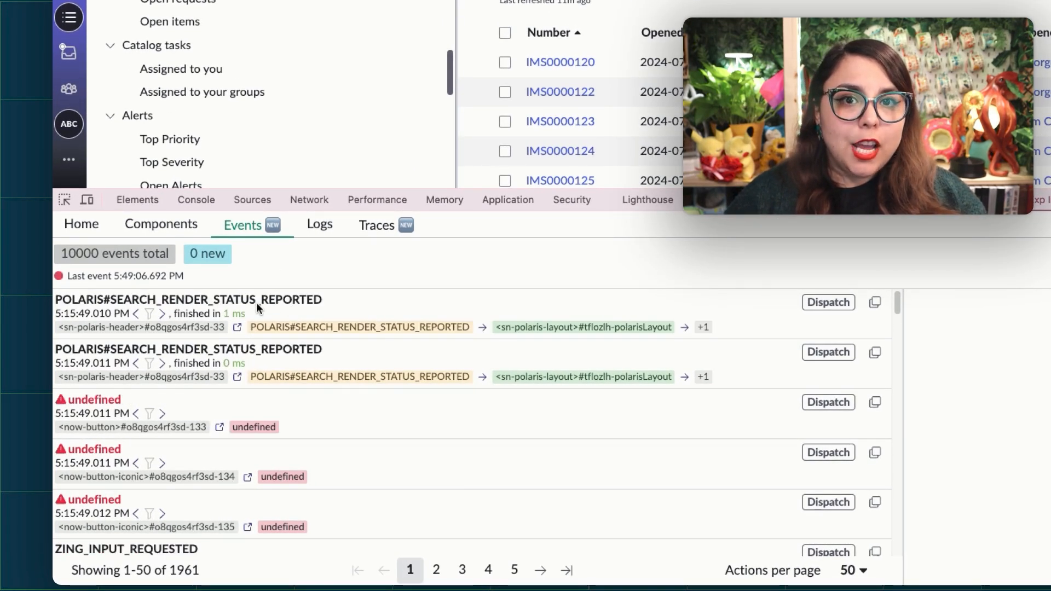
mouse_move(297, 308)
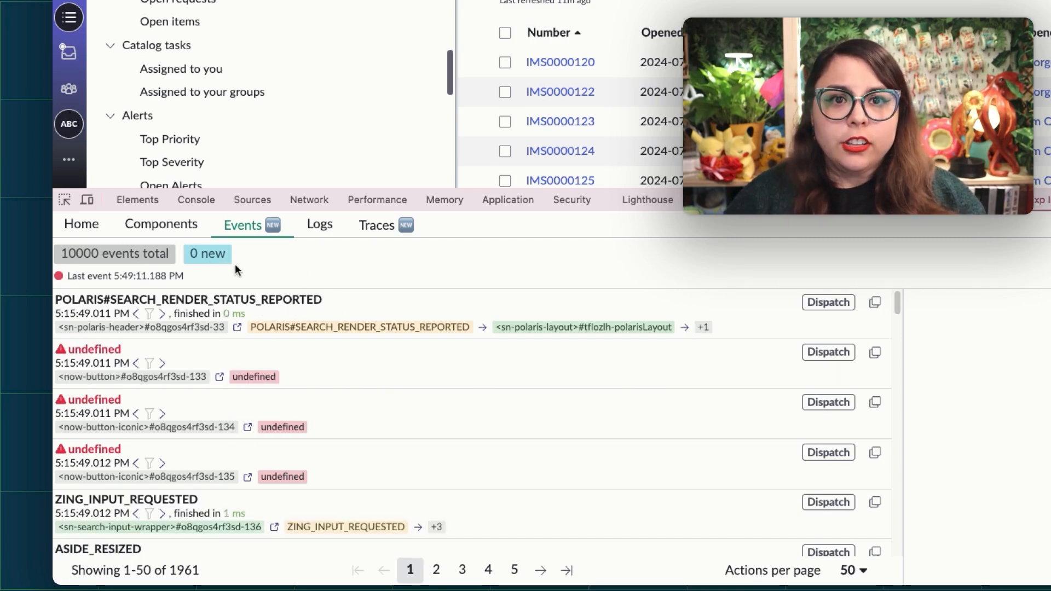
mouse_move(200, 266)
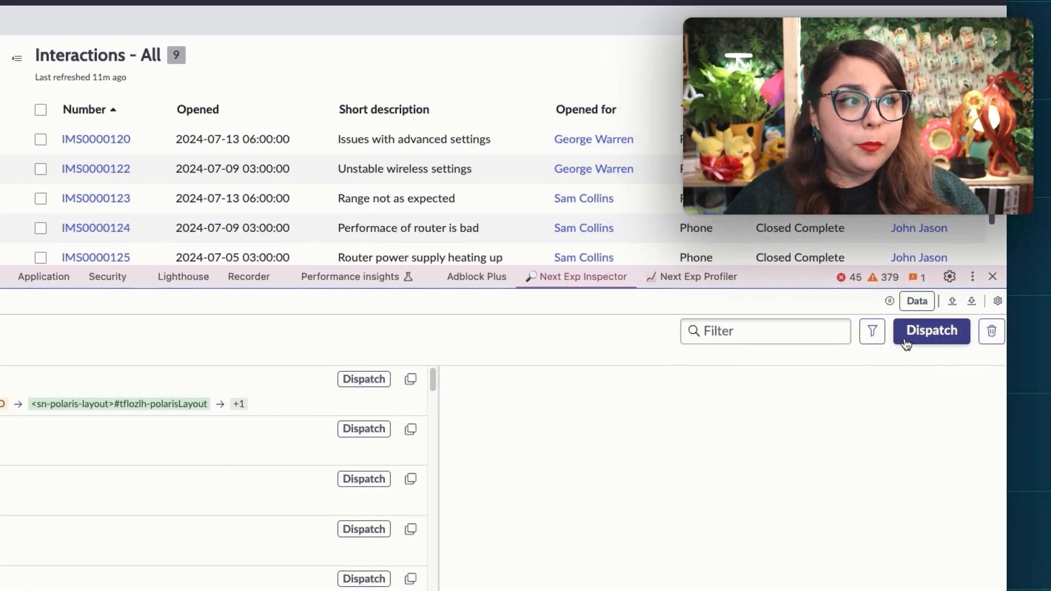
Step: Open the Events filters, showing event handlers excluded and User Action types
click(930, 331)
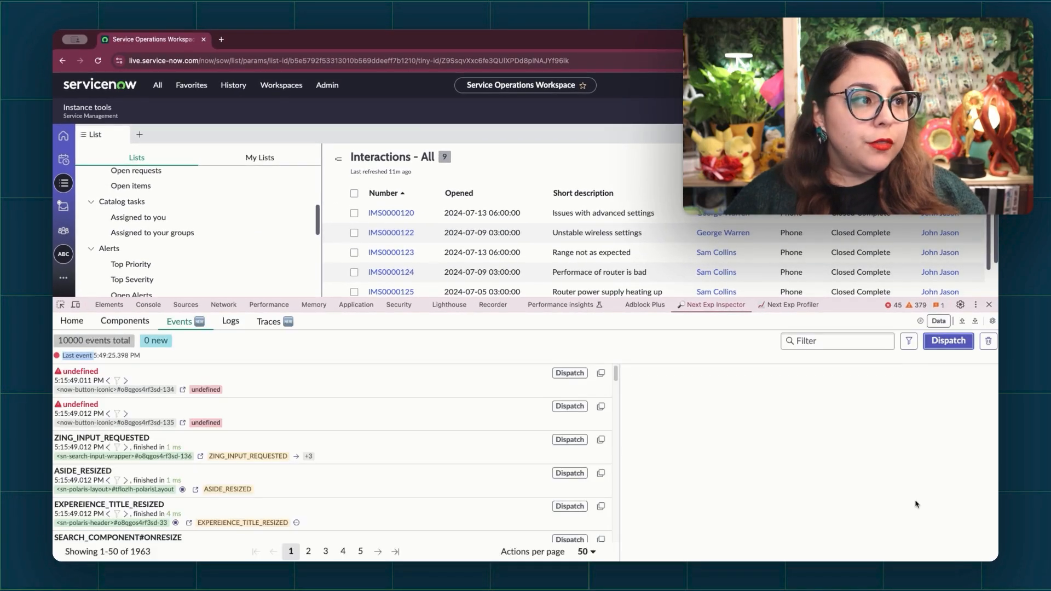
click(908, 340)
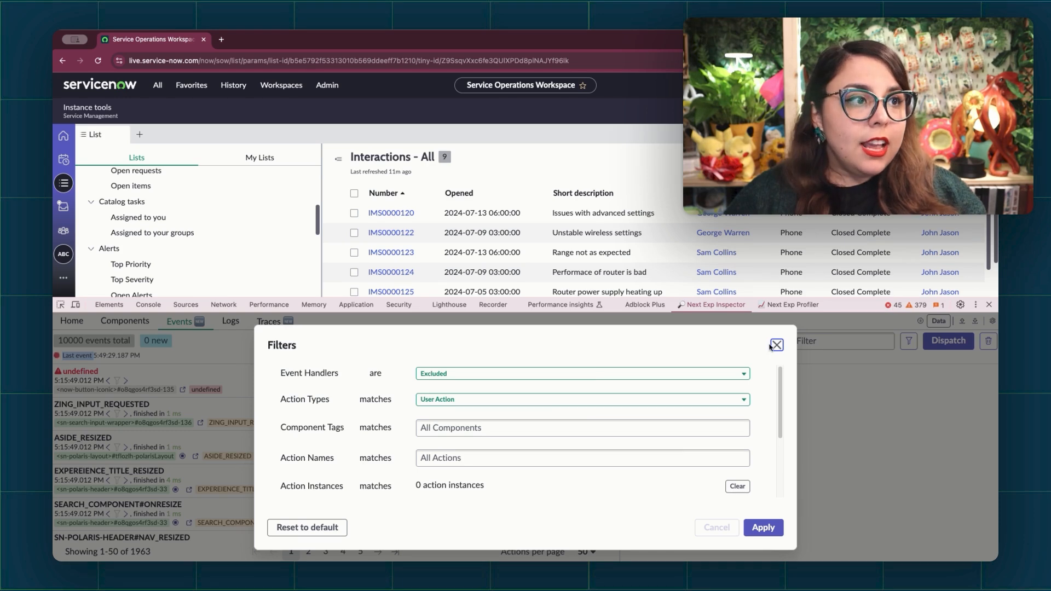
Step: Close the event filters and inspect the UTILITY_MENU_OVERFLOW_DATA_UPDATED event's details
click(776, 344)
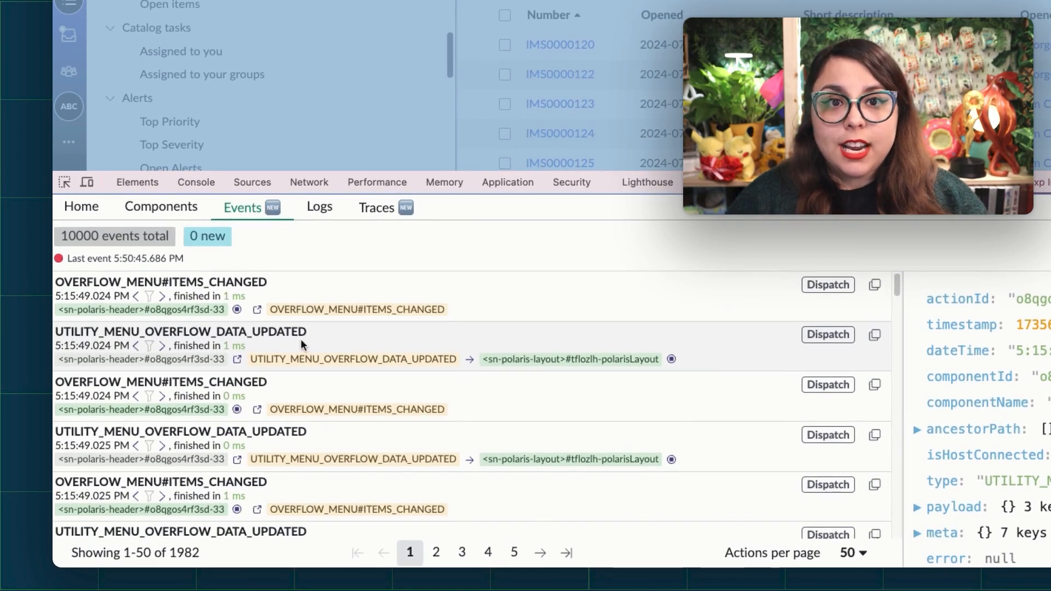
mouse_move(149, 346)
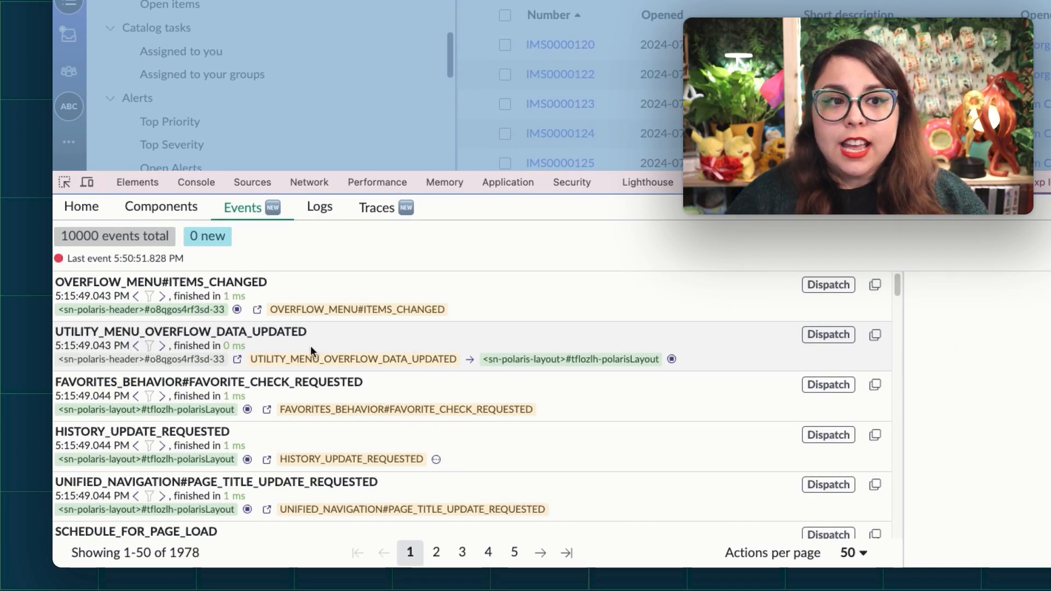
click(469, 359)
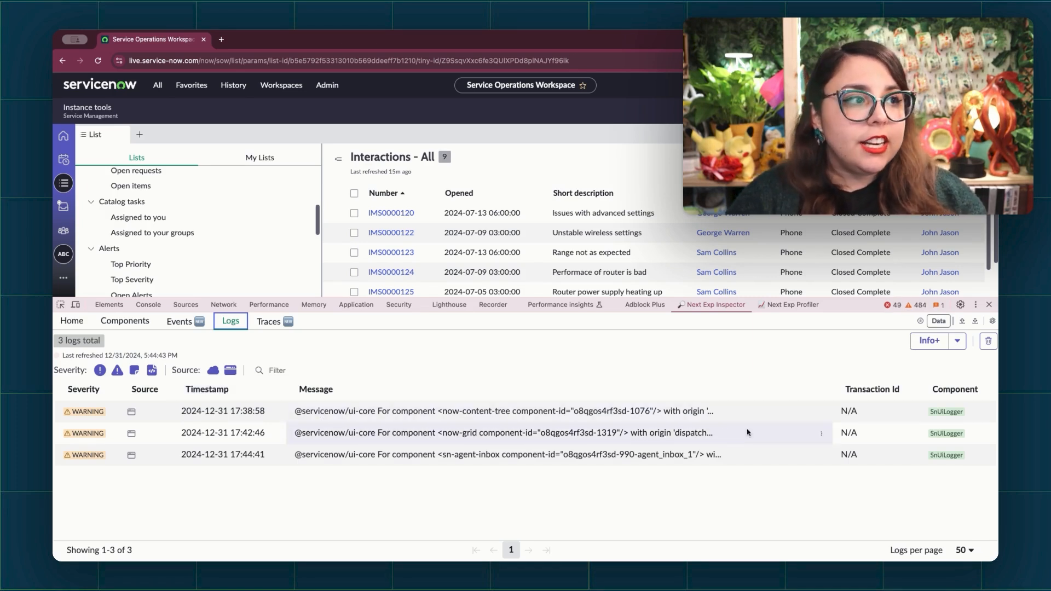
Step: Read the grid component warning among SnUiLogger's three warning logs
click(268, 321)
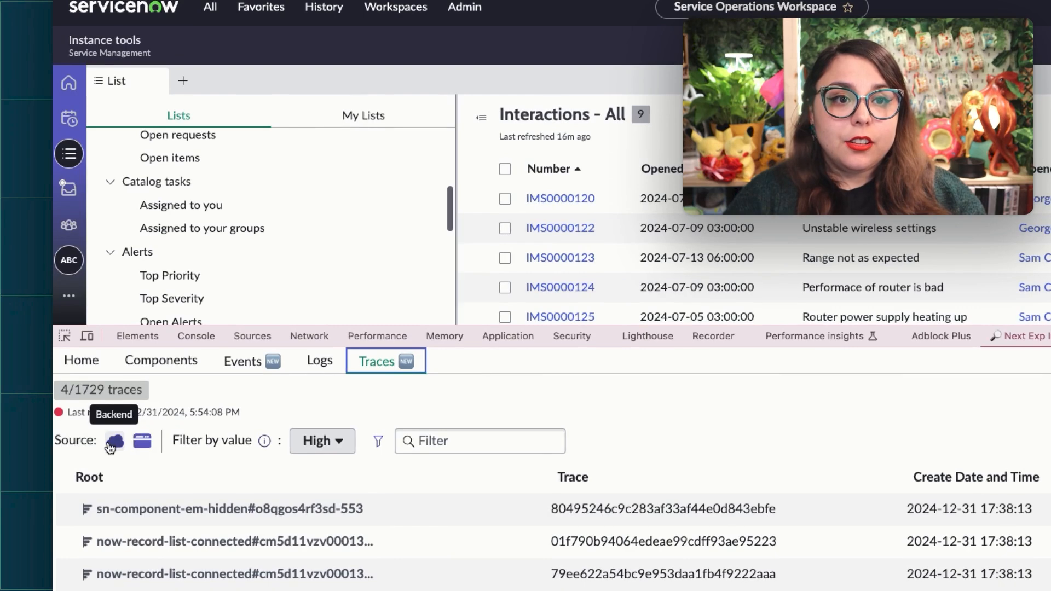
Step: Toggle the trace source to Backend and back to Frontend, then open the first High-value trace
click(141, 442)
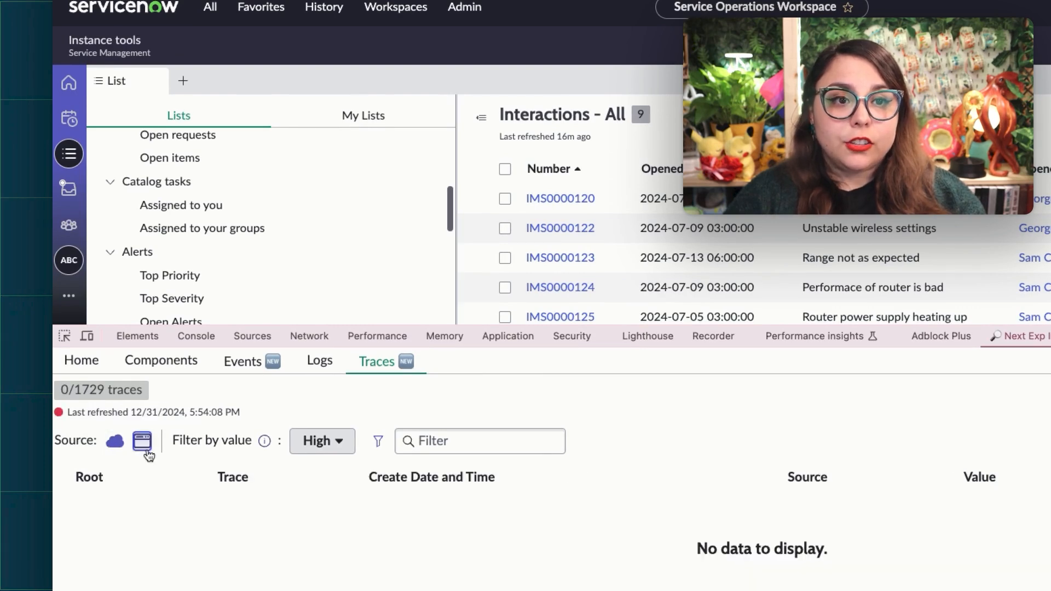
click(142, 440)
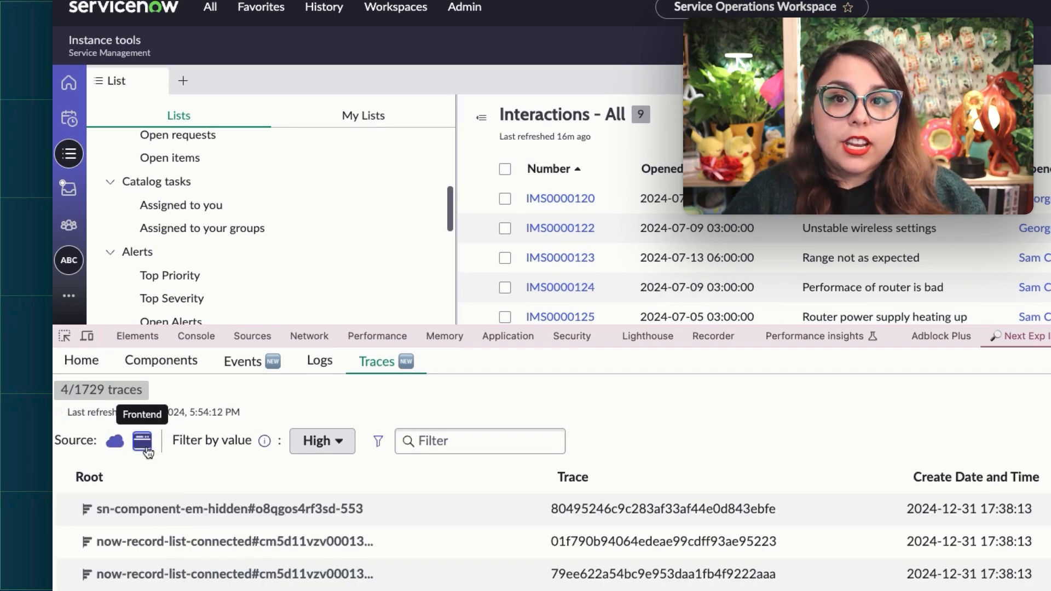
click(322, 441)
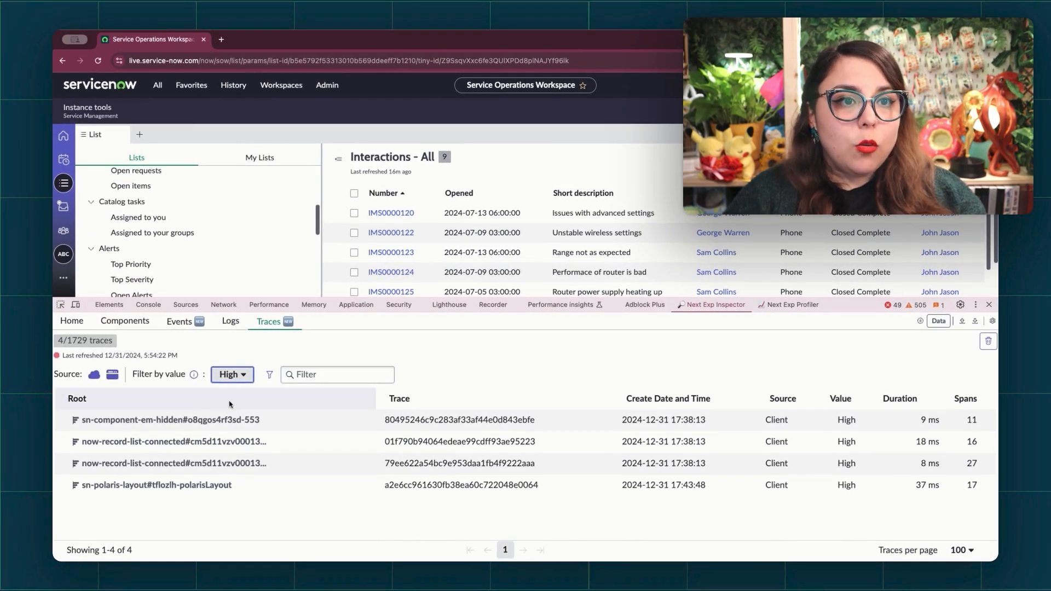
click(170, 420)
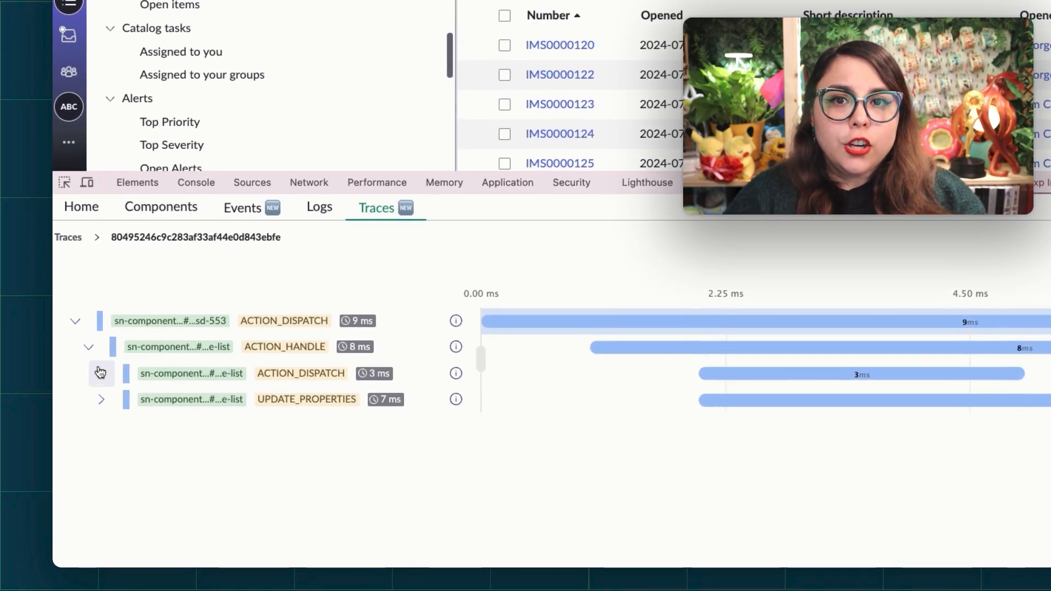
Step: Expand the ACTION_DISPATCH and UPDATE_PROPERTIES spans in trace 80495246c9c283af33af44e0d843ebfe's waterfall
click(101, 373)
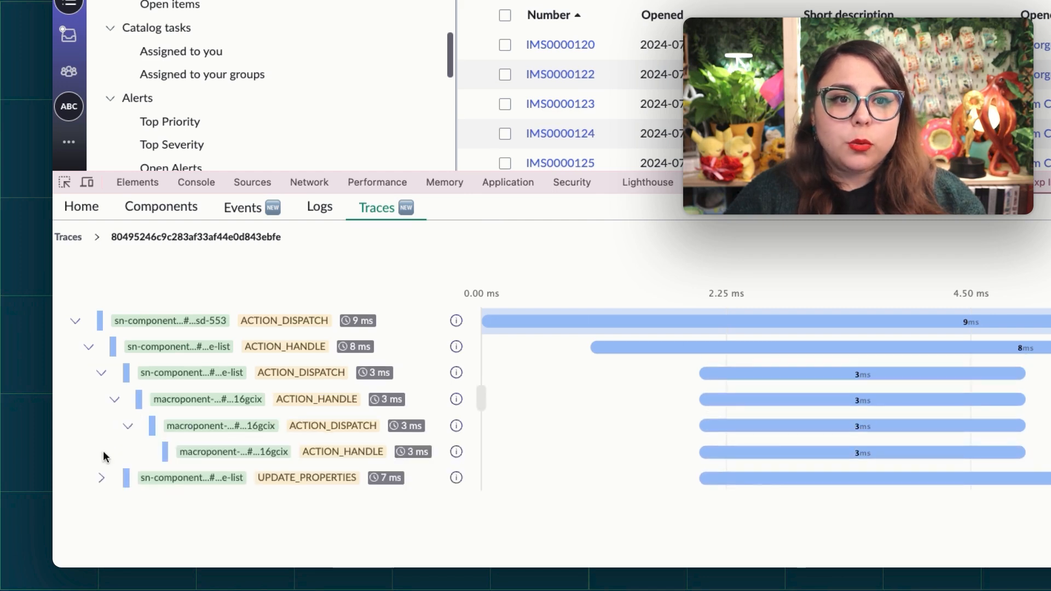
click(102, 478)
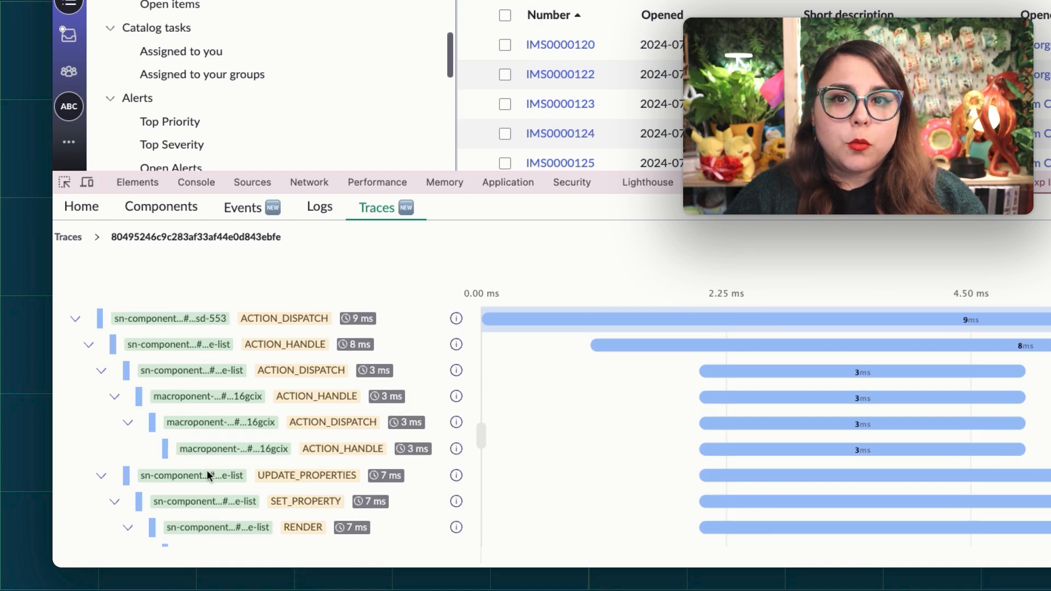
scroll(down, 3)
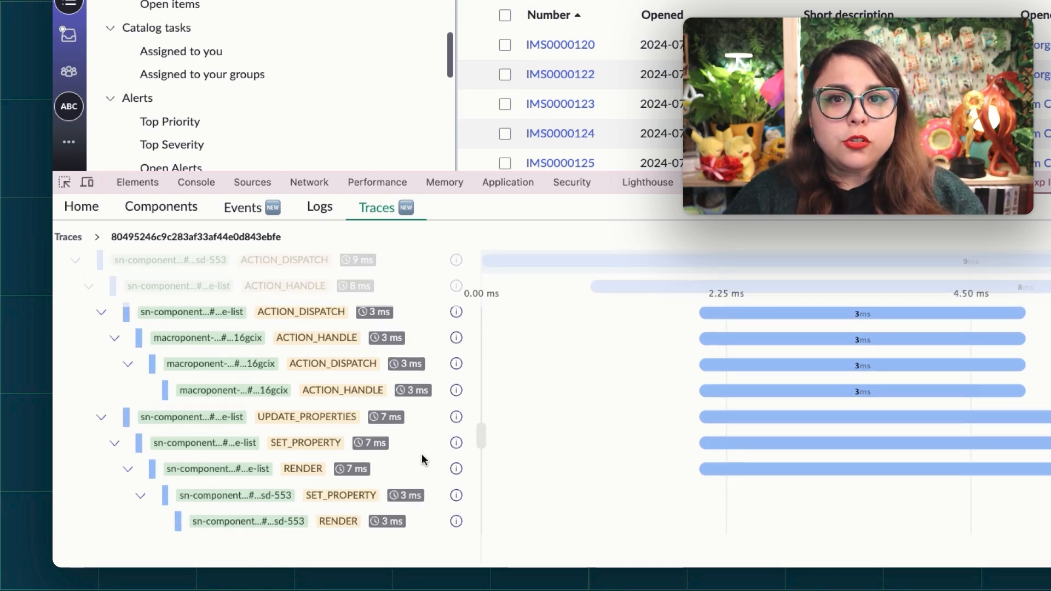
mouse_move(535, 476)
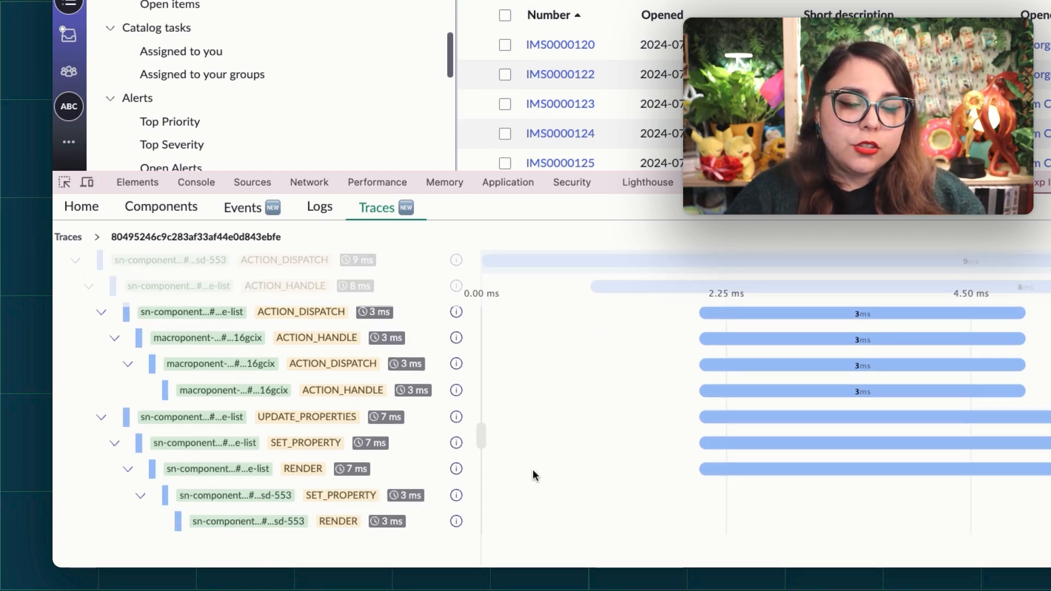